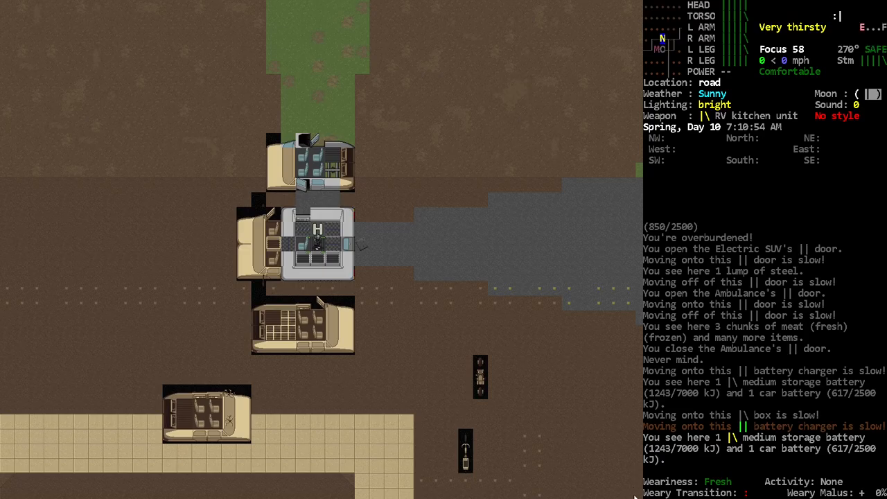
pyautogui.moveTo(880, 474)
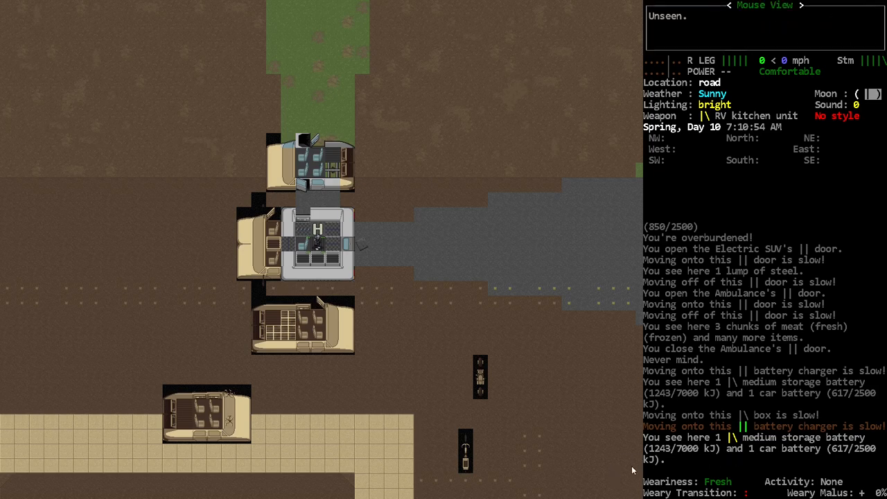
pyautogui.moveTo(560, 111)
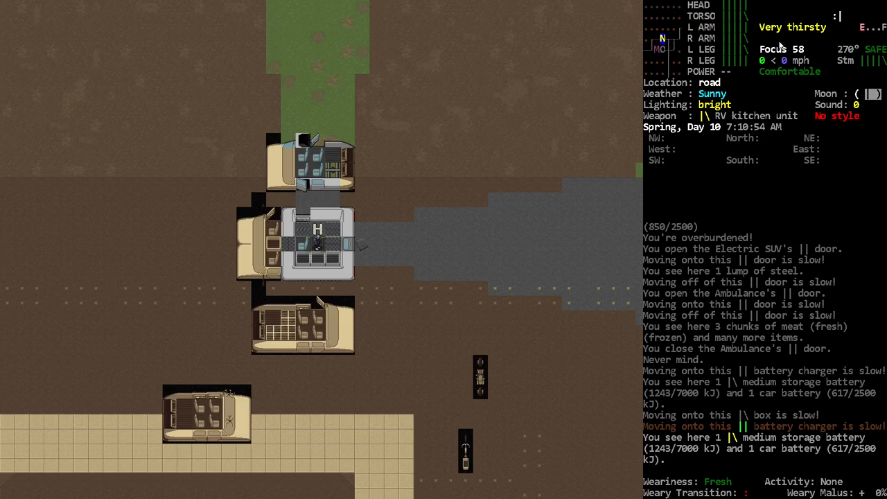
pyautogui.moveTo(791, 47)
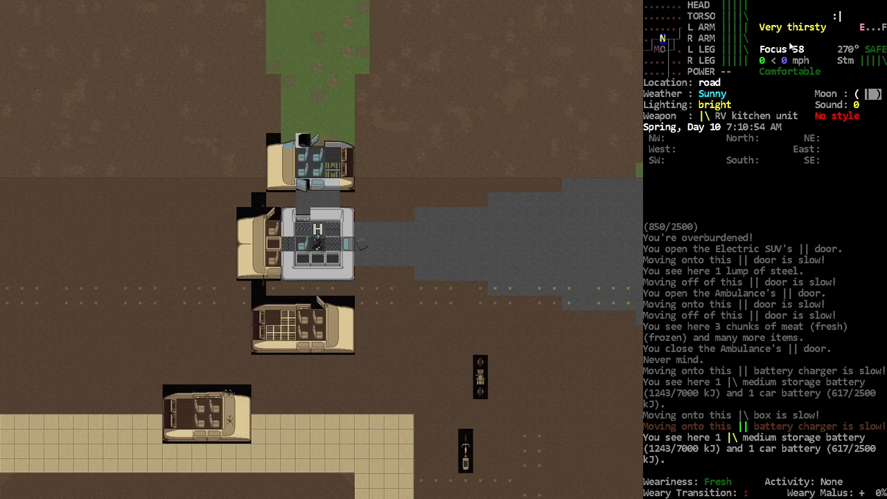
pyautogui.moveTo(811, 41)
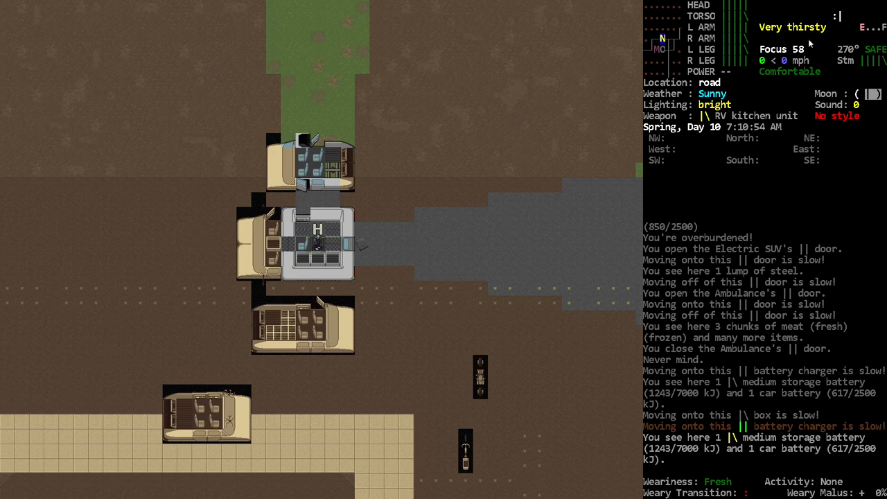
pyautogui.moveTo(650, 447)
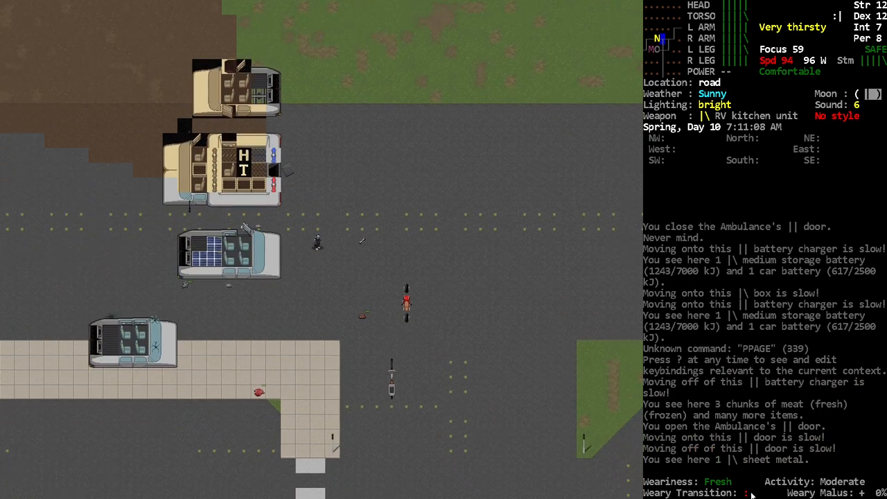
pyautogui.moveTo(770, 411)
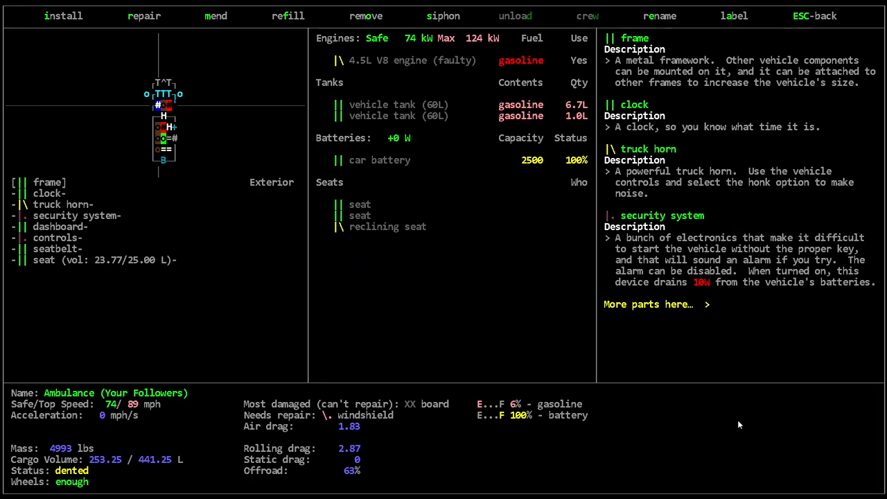
# - Repair the Ambulance's controls and return to the map, weariness rising to Light
pyautogui.click(144, 16)
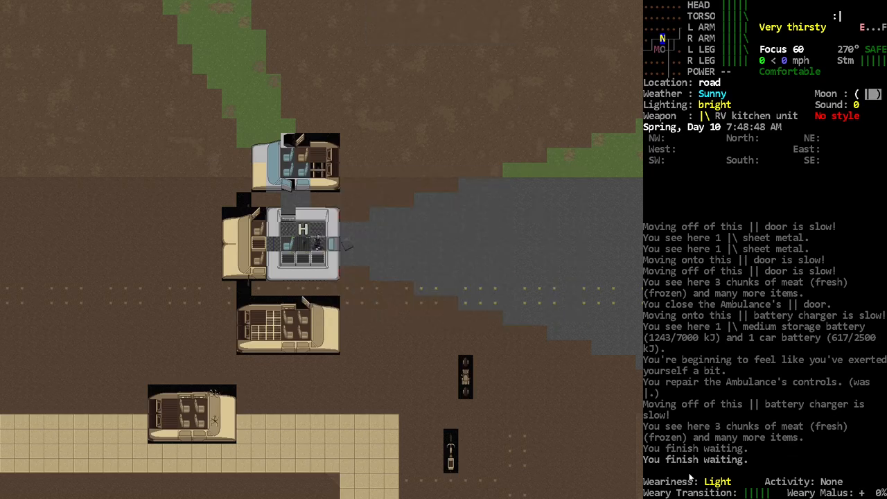
# - Wait to rest before repairing the Ambulance's frame, red light, board, compartment and windshield
pyautogui.press('w')
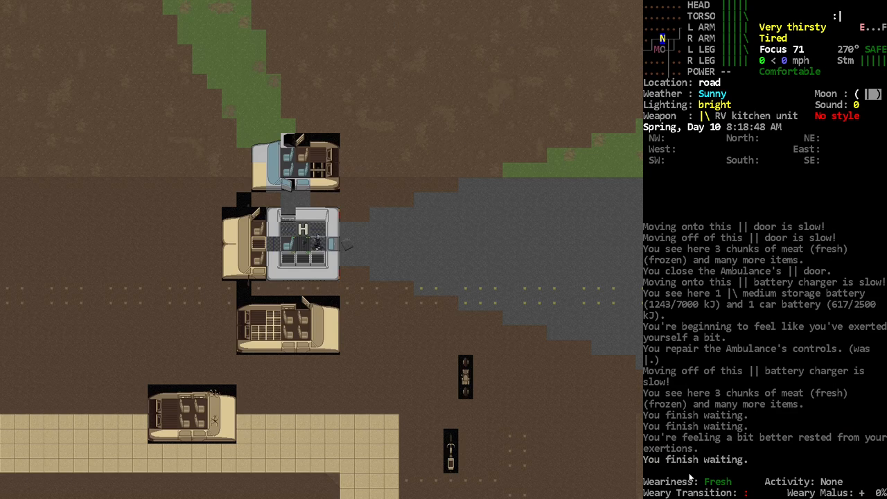
pyautogui.moveTo(840, 444)
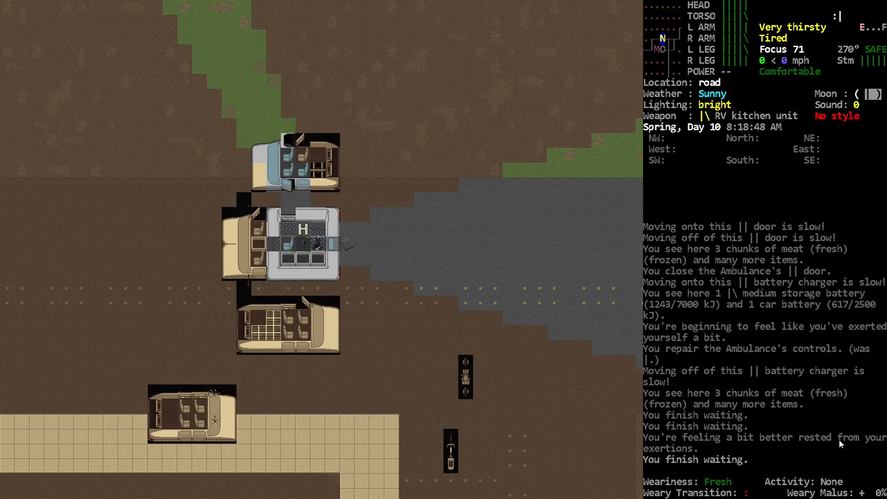
pyautogui.moveTo(753, 465)
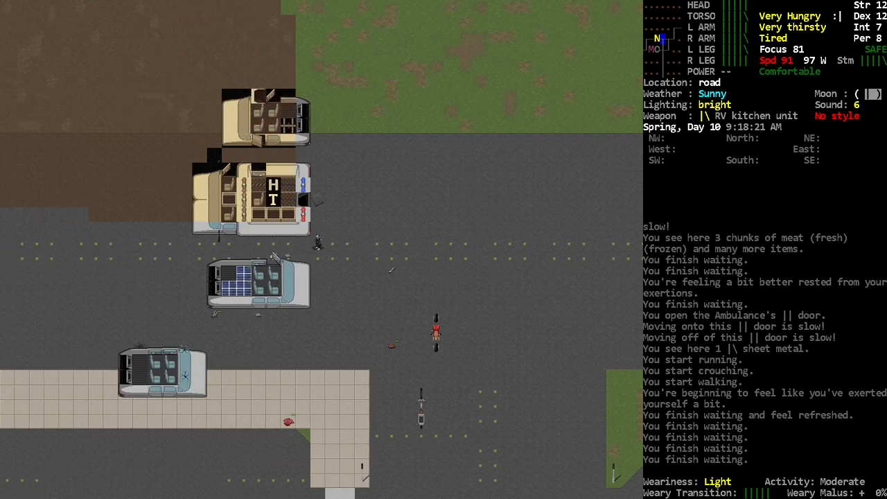
pyautogui.moveTo(857, 494)
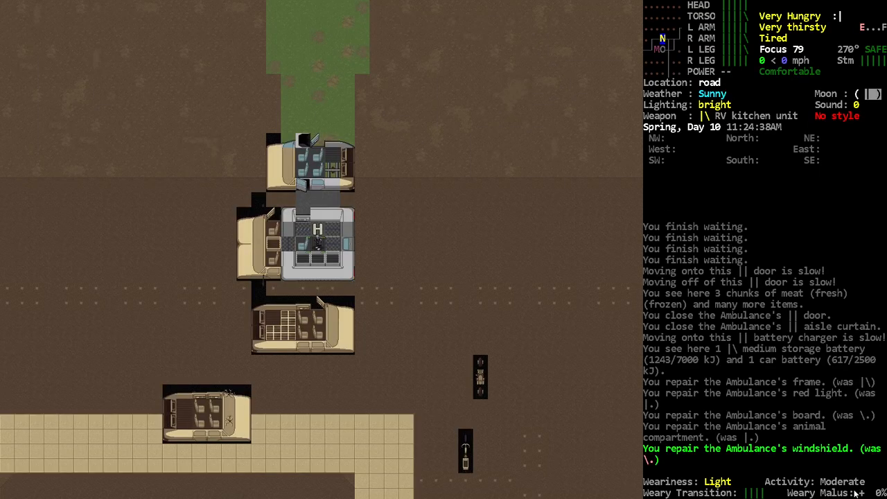
pyautogui.moveTo(715, 489)
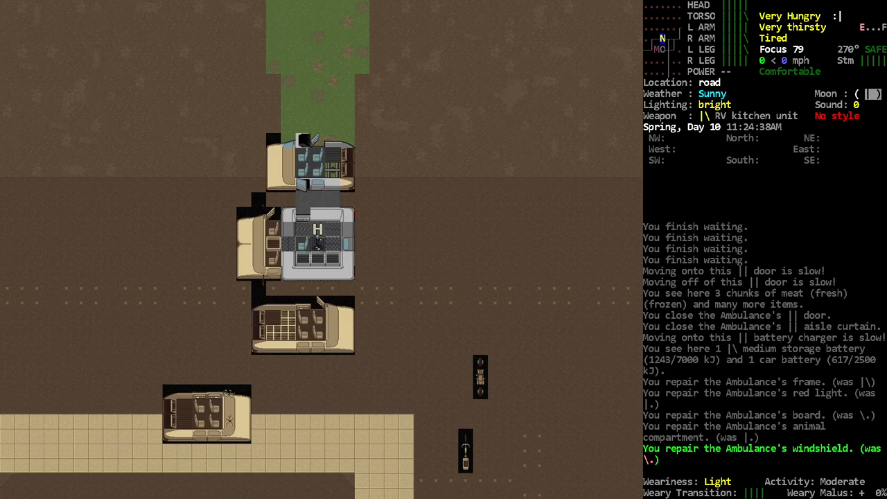
pyautogui.press('@')
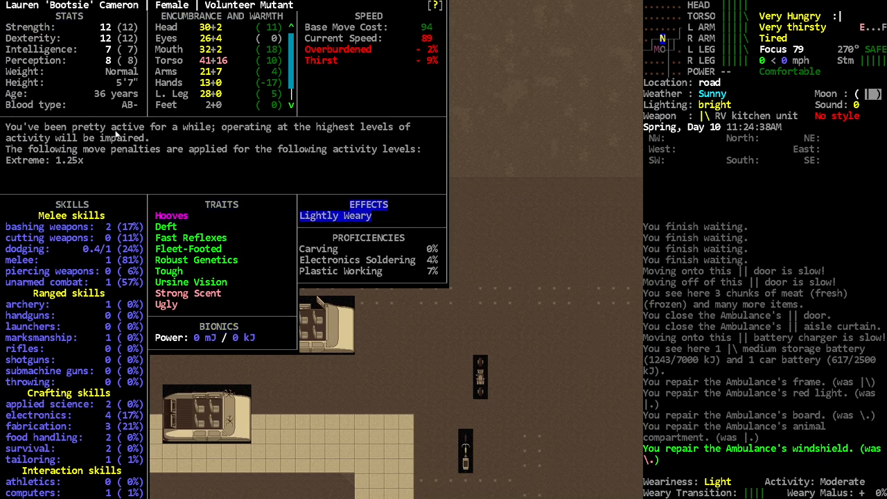
pyautogui.moveTo(81, 155)
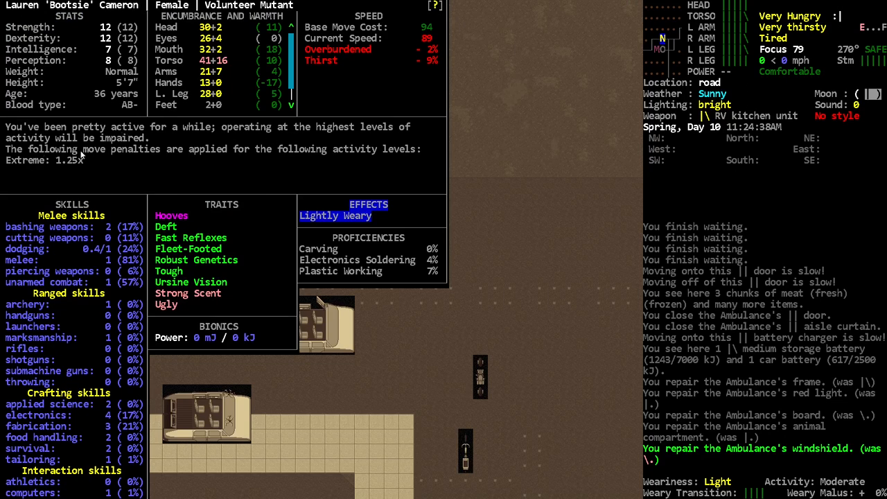
pyautogui.moveTo(66, 174)
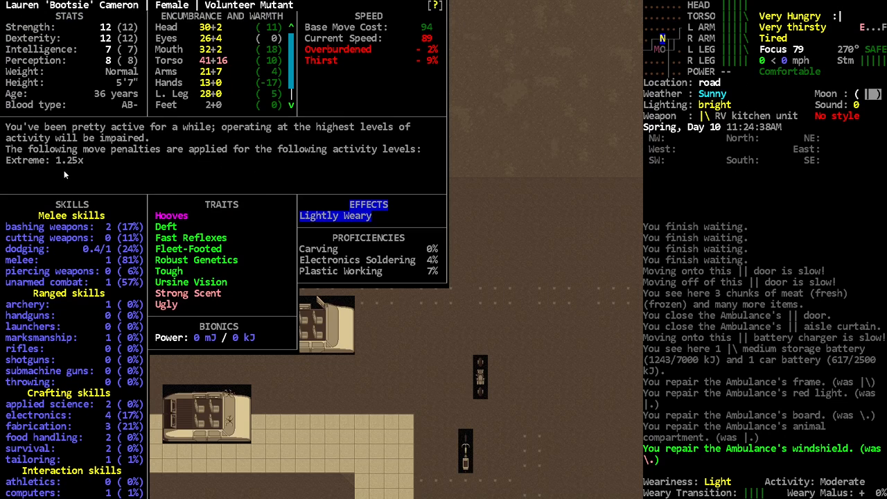
pyautogui.moveTo(405, 156)
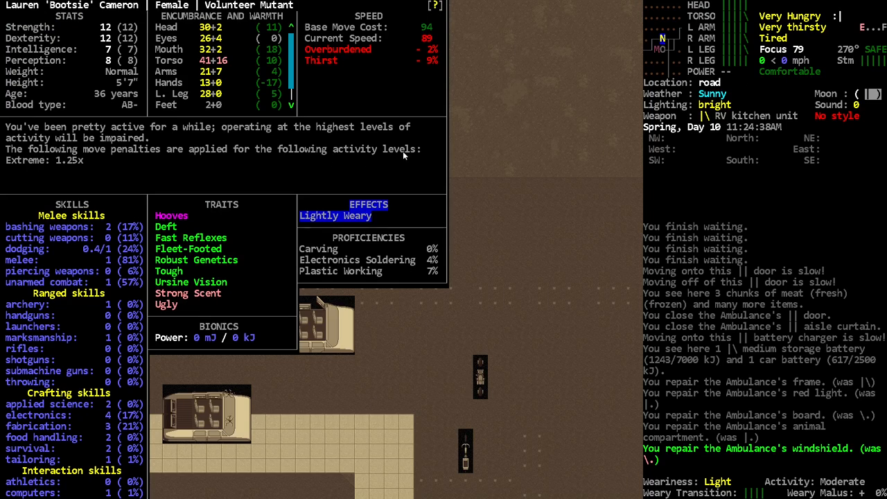
pyautogui.moveTo(165, 180)
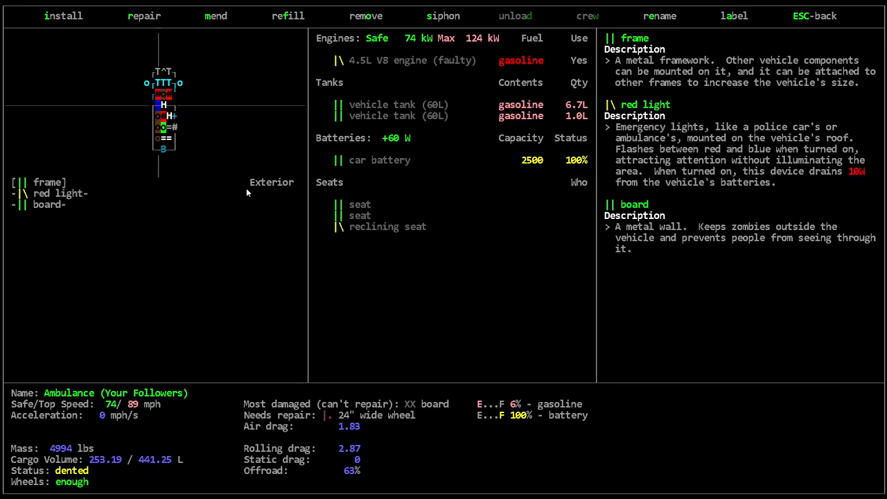
pyautogui.click(144, 15)
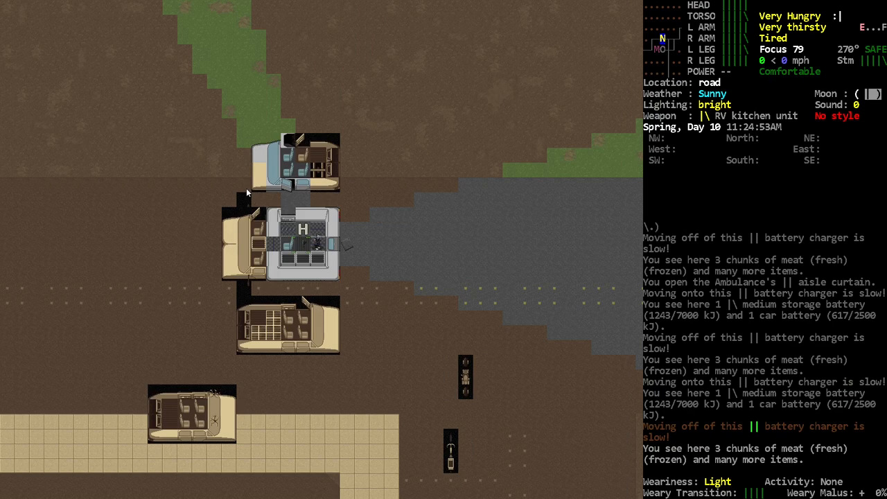
# - Check the character sheet at 5:30 PM, confirming weariness is back to Fresh
pyautogui.press('@')
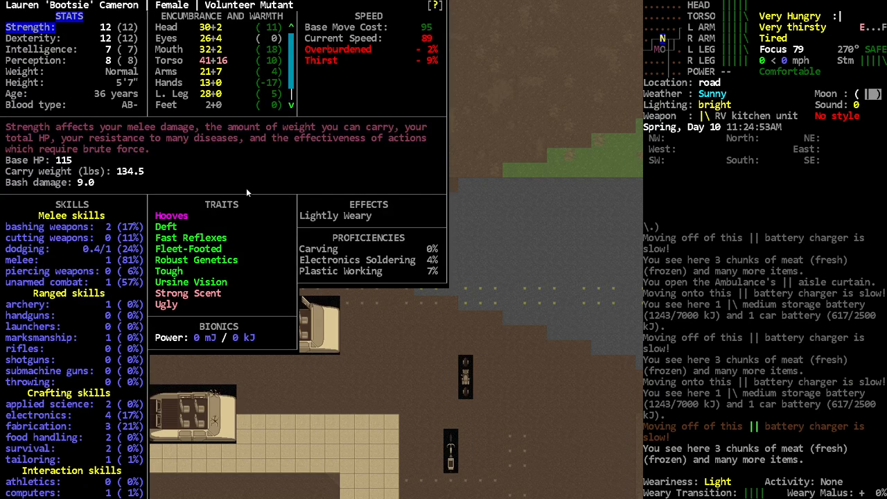
pyautogui.press('Escape')
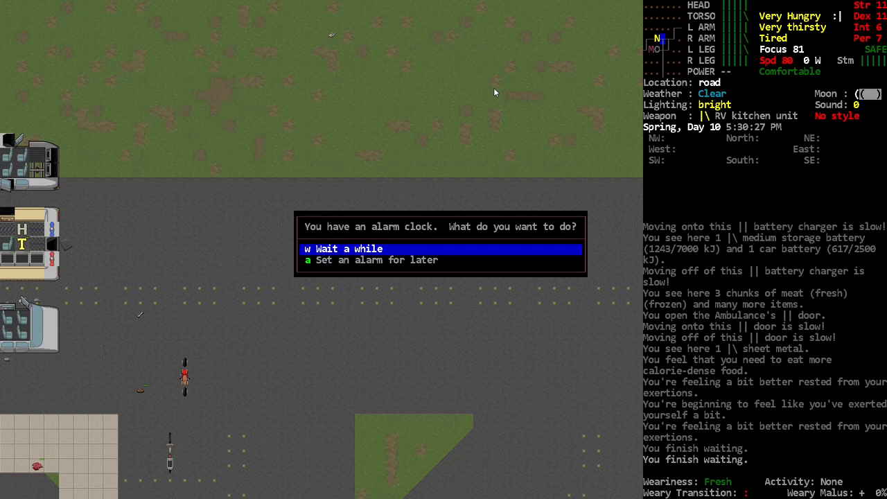
# - Wait several hours until 11:30 PM, then review Chilly feet, Dehydrated and Unhappy on the sheet
pyautogui.click(344, 248)
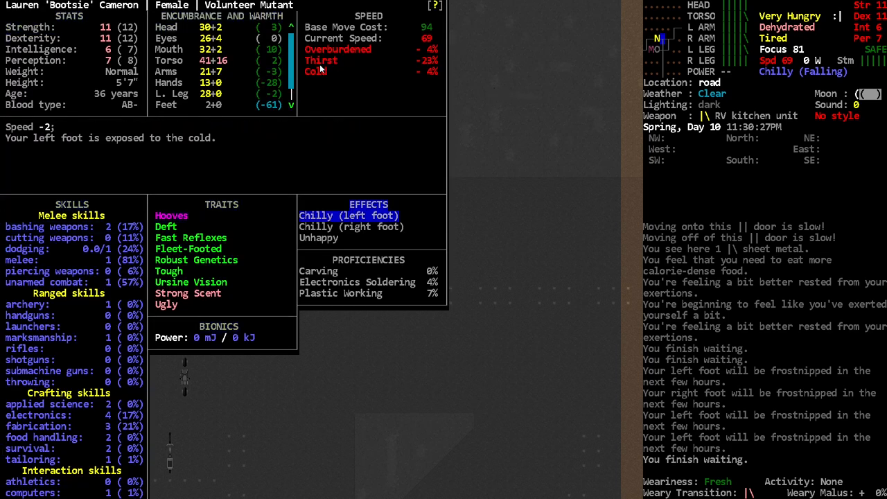
# - Review skills on the character sheet near midnight with the character now Dead Tired
pyautogui.press('Escape')
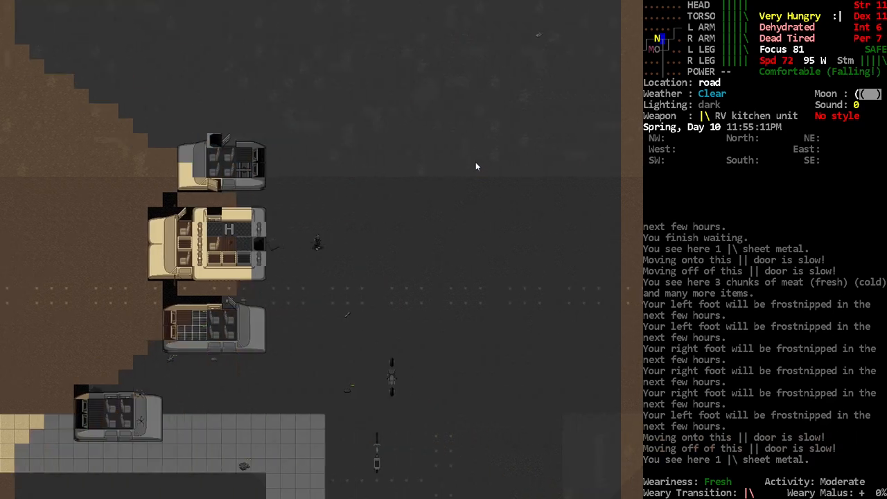
pyautogui.press('@')
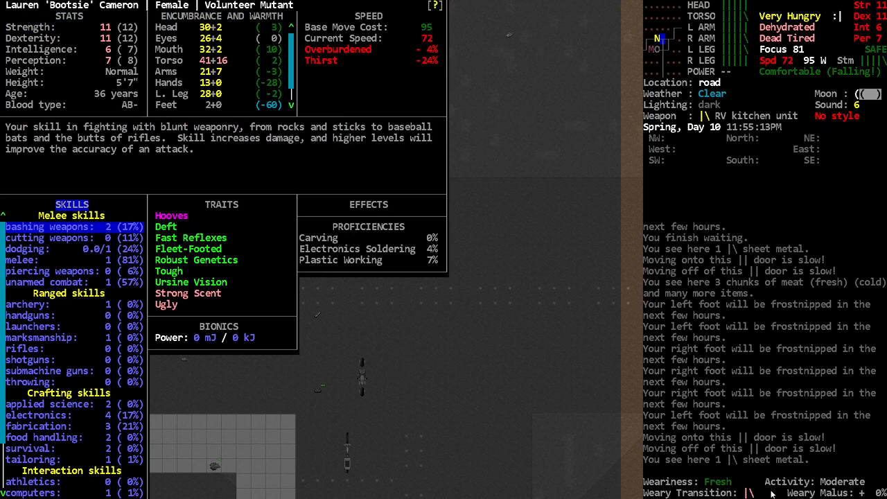
pyautogui.moveTo(734, 494)
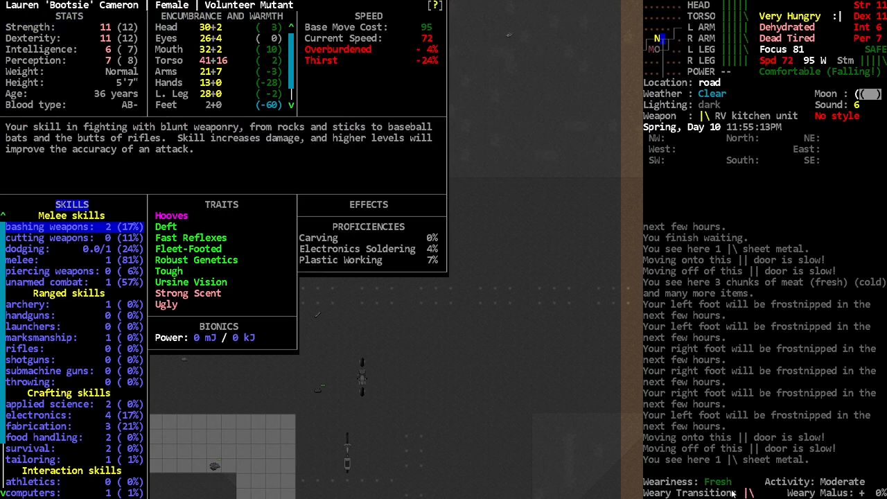
pyautogui.press('escape')
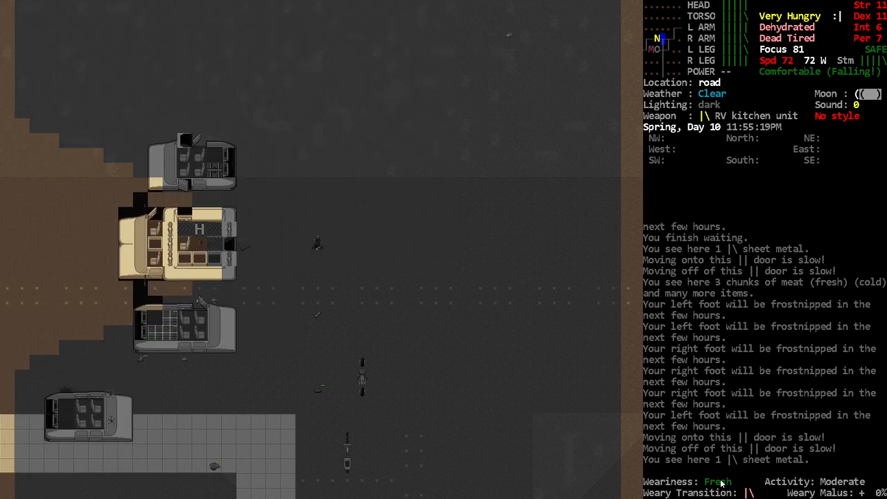